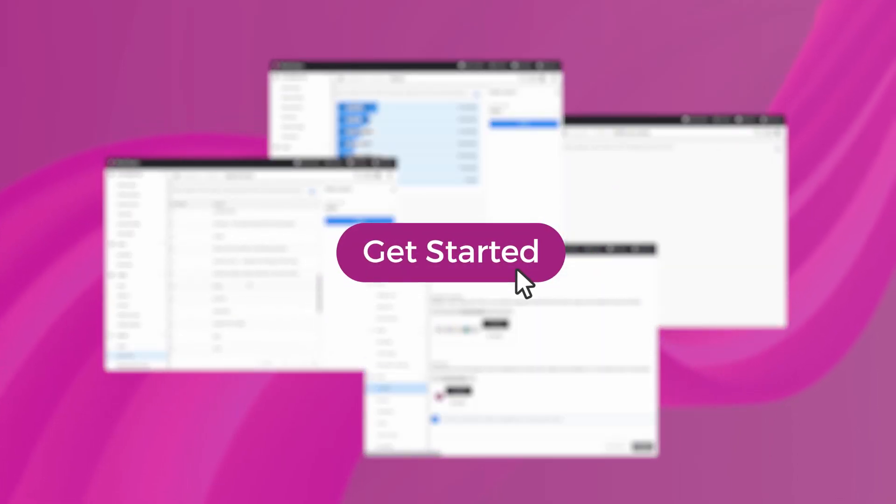
Step: Enter the Discovery Portal via Get Started and scroll to the '6 Basic Things to Get Started' section
click(450, 253)
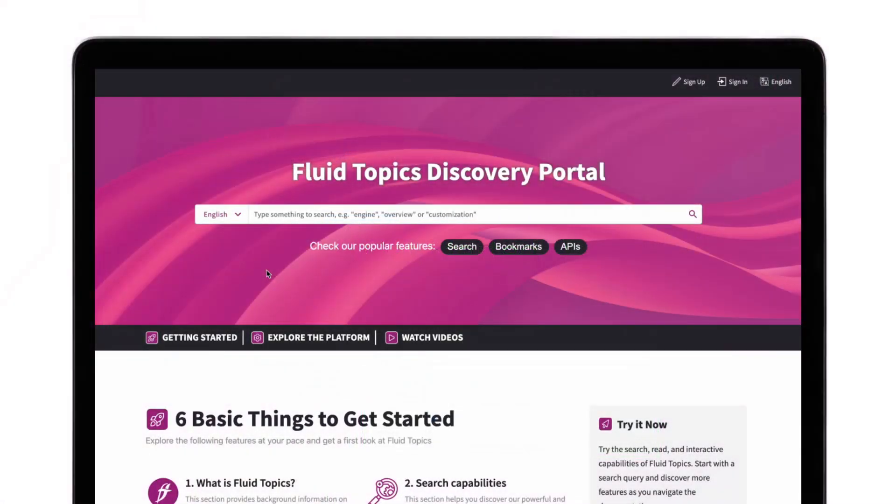
scroll(down, 3)
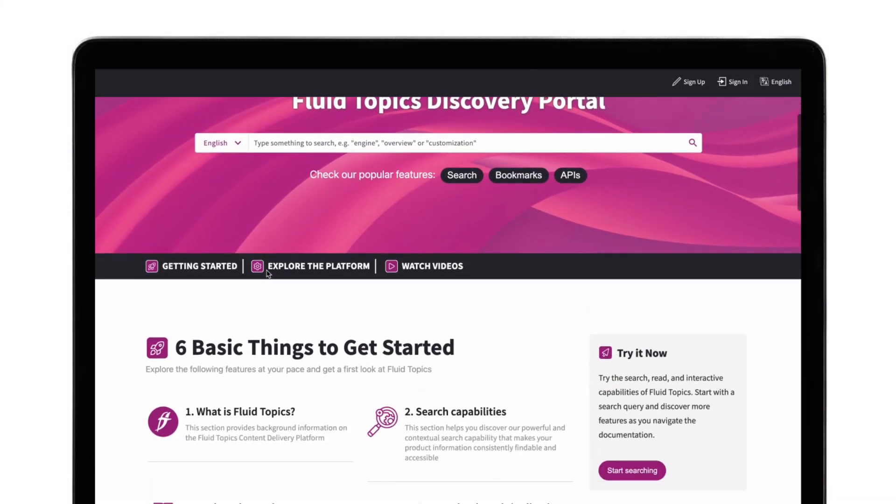
scroll(down, 3)
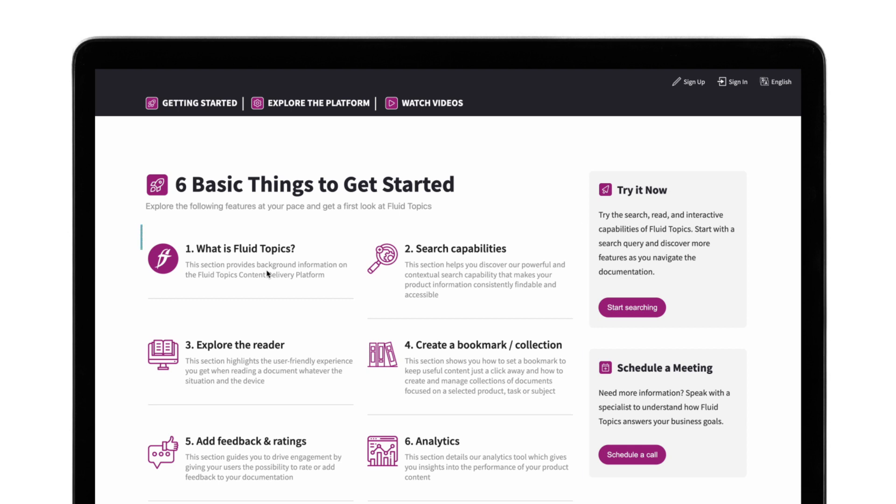
mouse_move(267, 273)
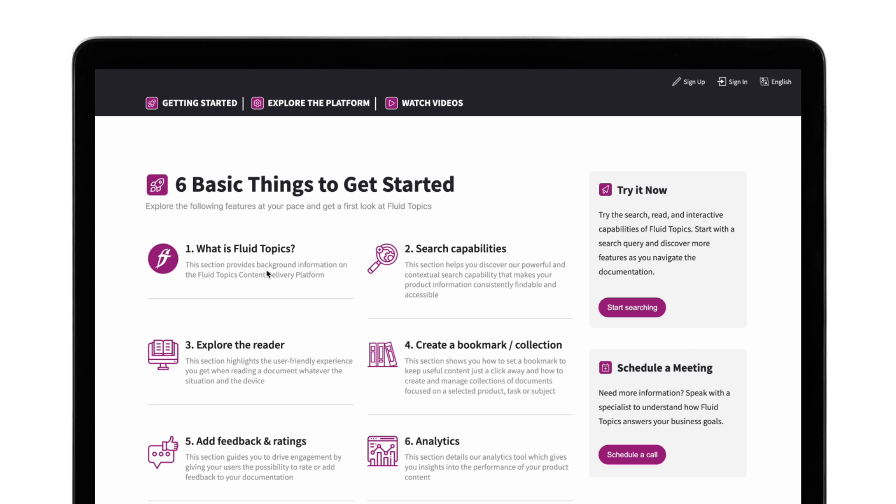
Step: Search 'book', choose the Bookmarks suggestion, and reach the 'Create a bookmark / collection / personal book' topic
scroll(up, 3)
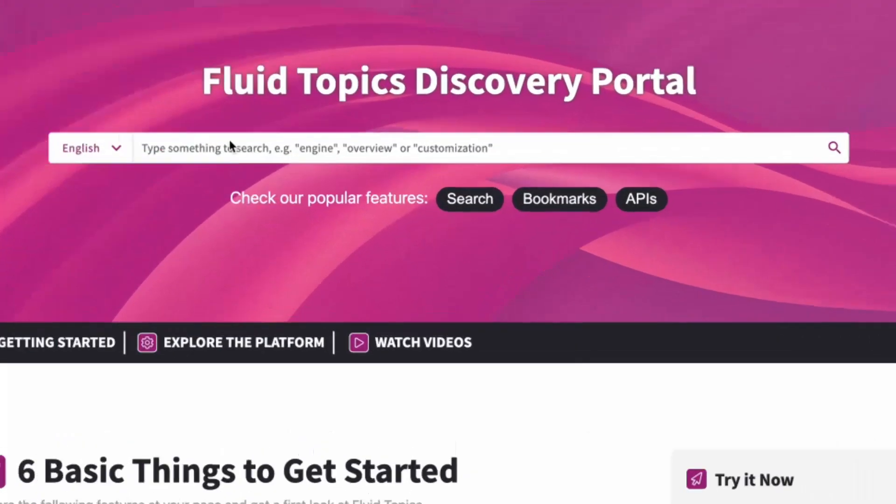
text(bookm)
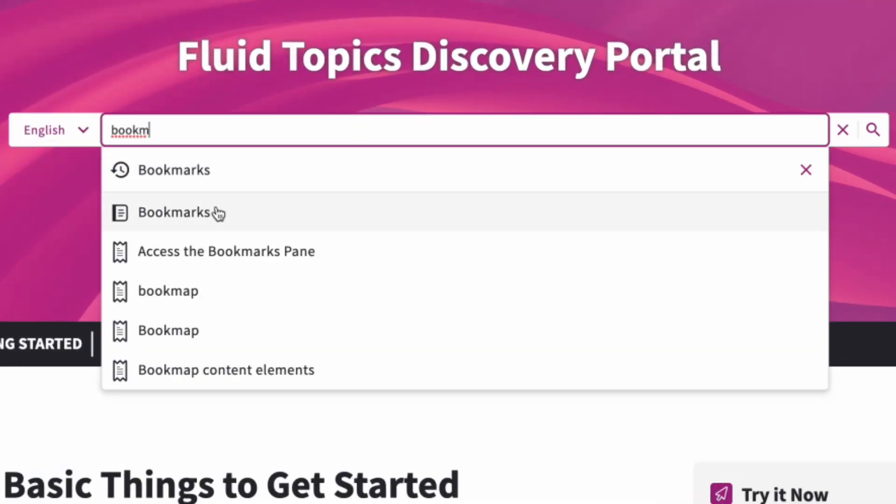
click(174, 213)
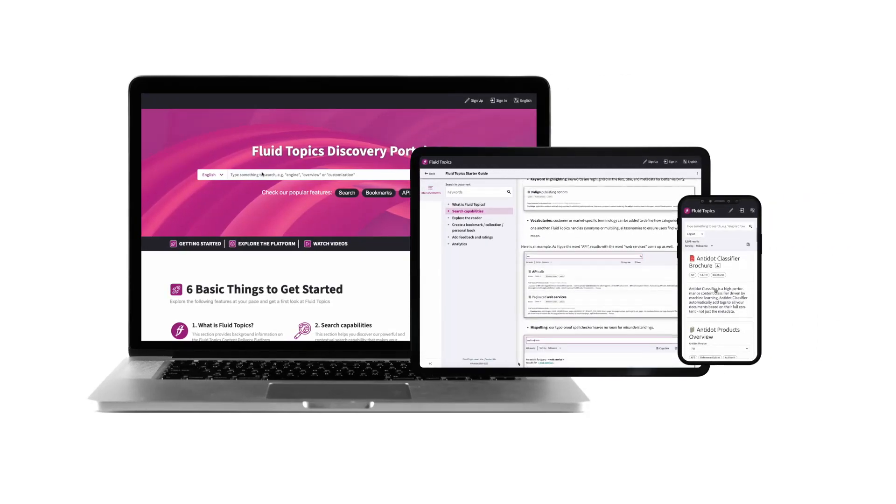
text(boo)
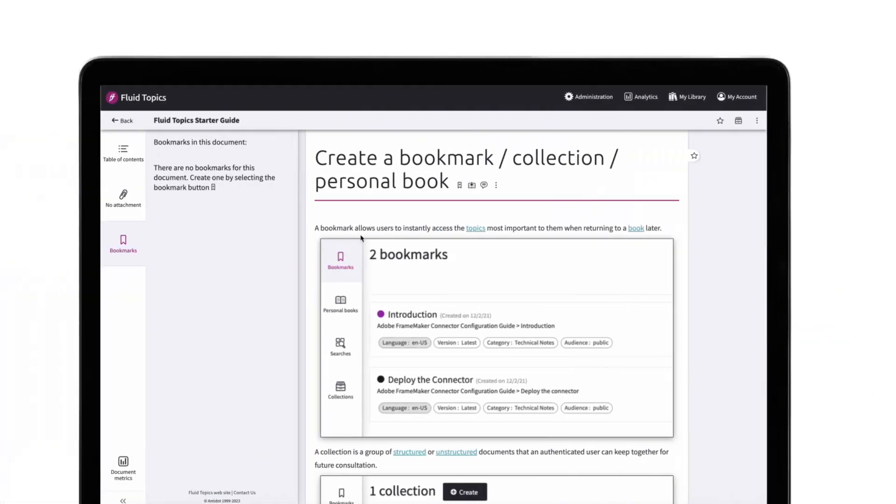
Step: Save a bookmark on the topic with the default name and black colour, then return to the portal home
click(460, 185)
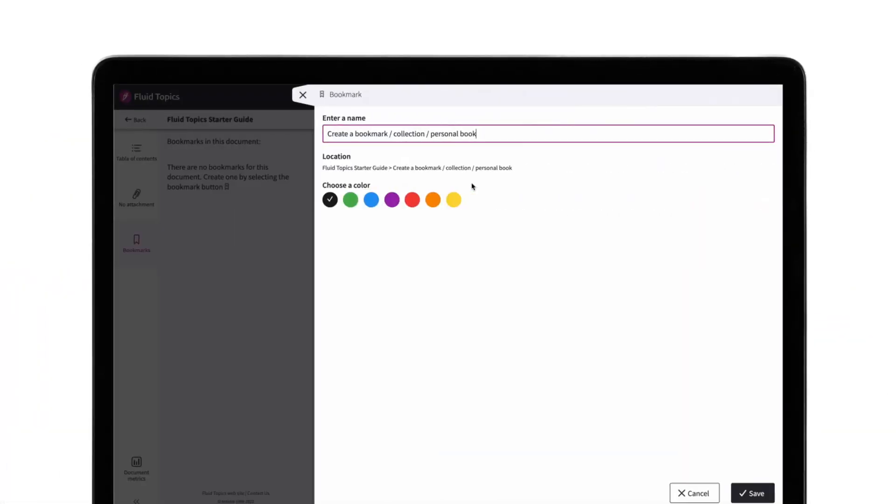
click(753, 493)
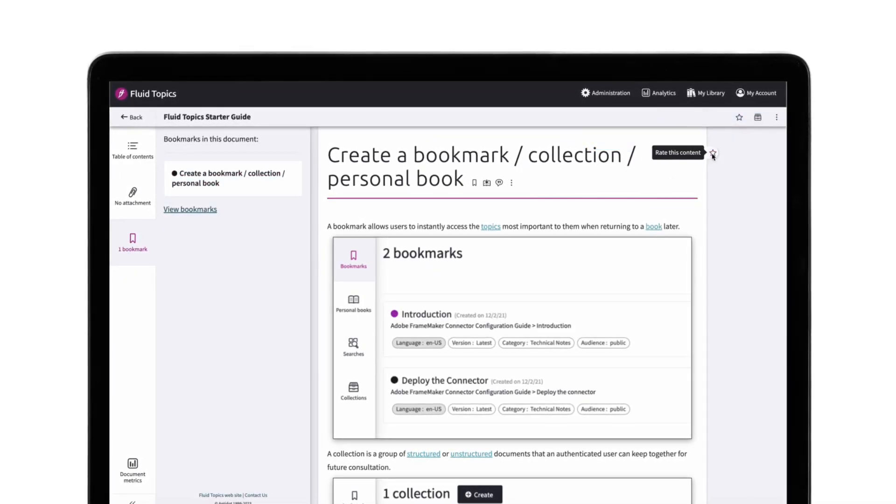
click(630, 181)
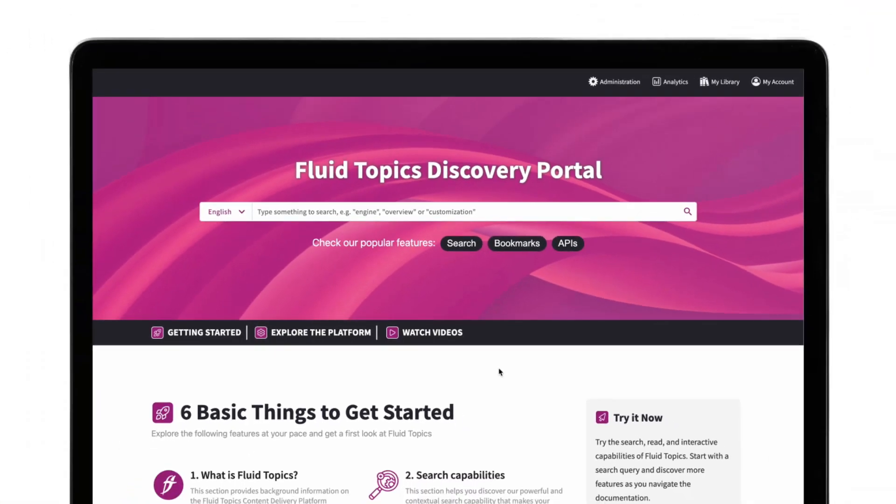
Step: Scroll the Starter Guide's Analytics topic down to its embedded Fluid Topics - Analytics video
scroll(down, 3)
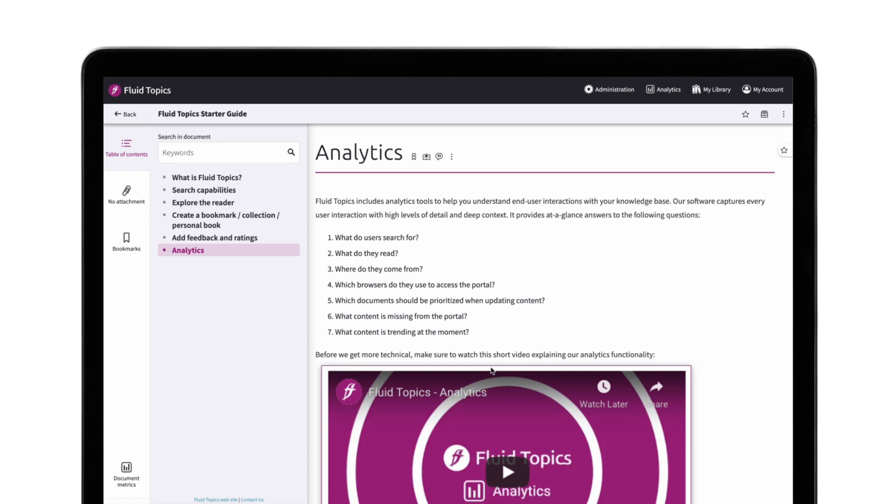
scroll(down, 3)
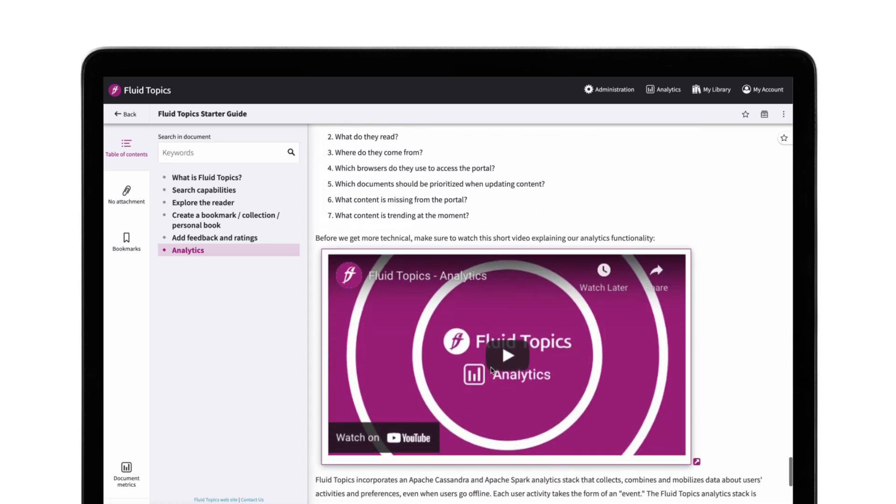
scroll(down, 3)
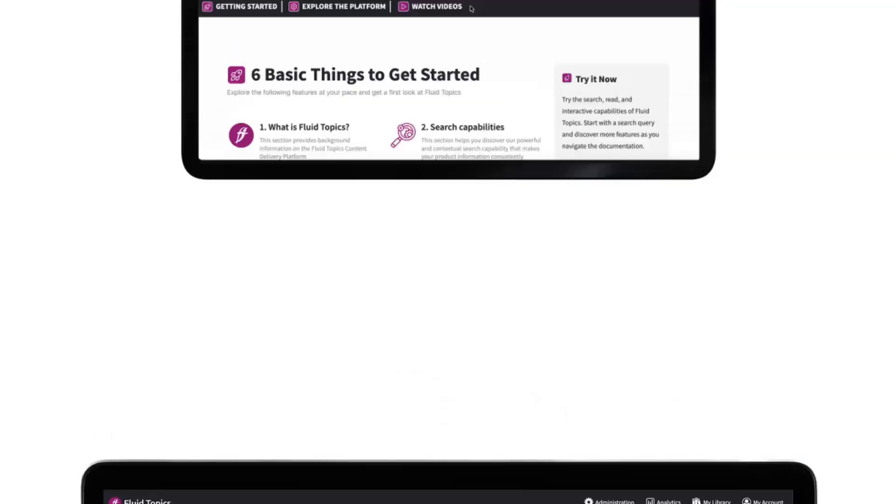
Step: View the Administration Index metadata page under Explore the Platform, then reach the Watch Videos section
scroll(down, 3)
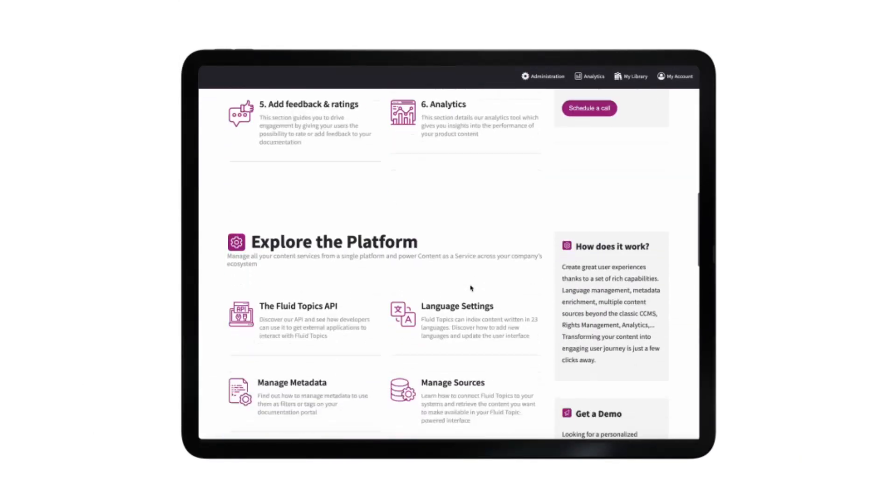
click(453, 383)
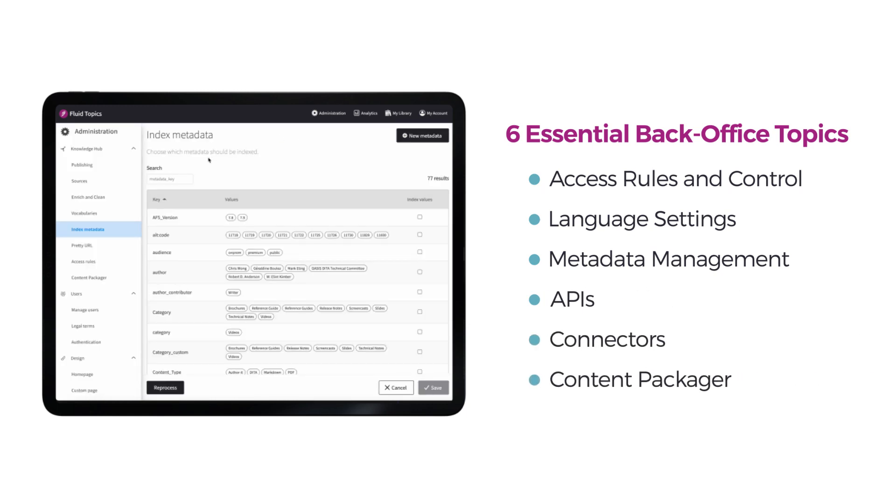
click(79, 182)
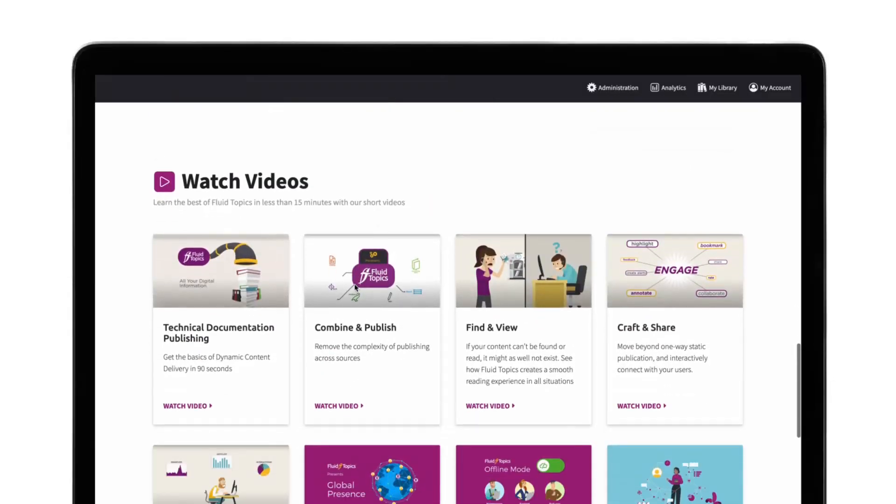
scroll(down, 3)
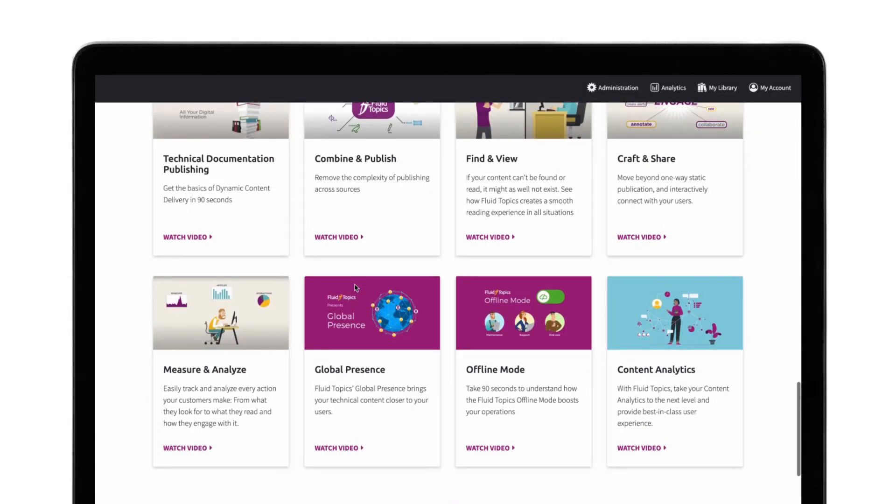
scroll(down, 3)
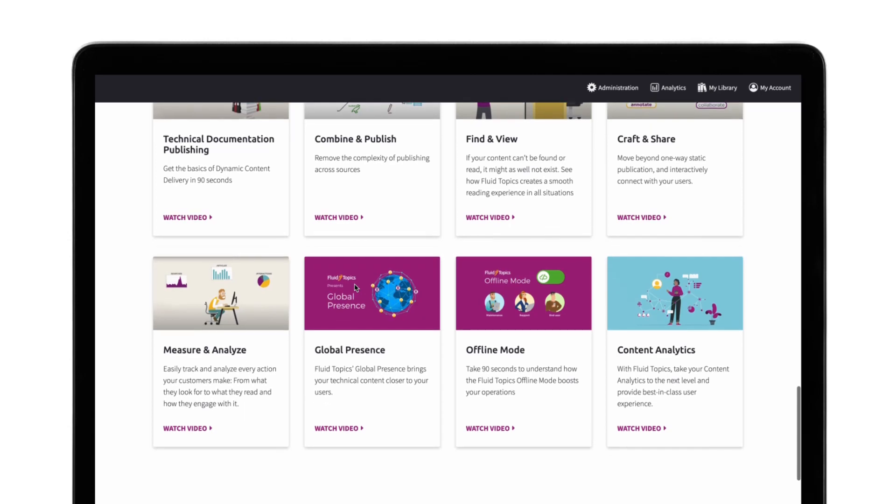
scroll(down, 3)
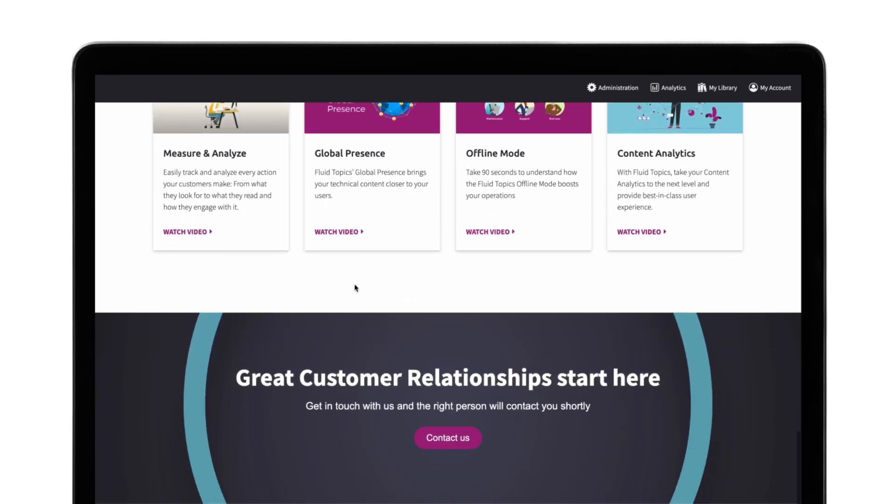